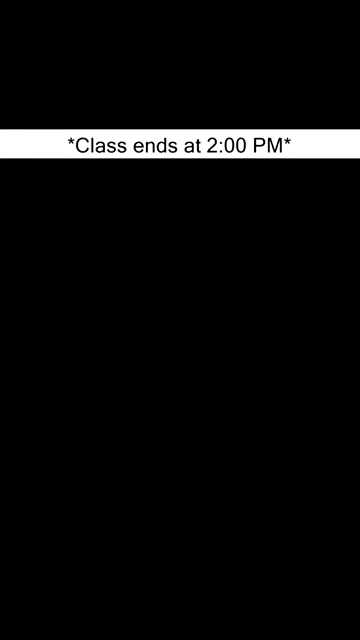
pyautogui.write('Backbenchers at 1:45 PM')
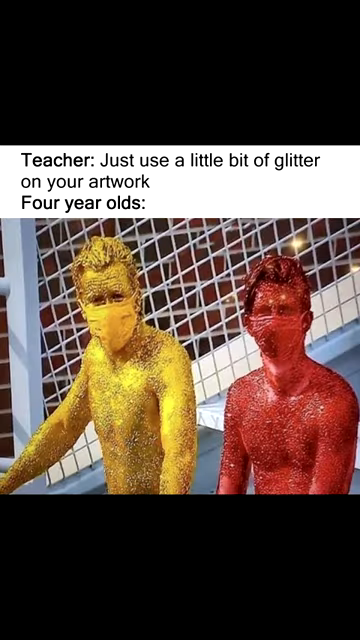
pyautogui.scroll(-3)
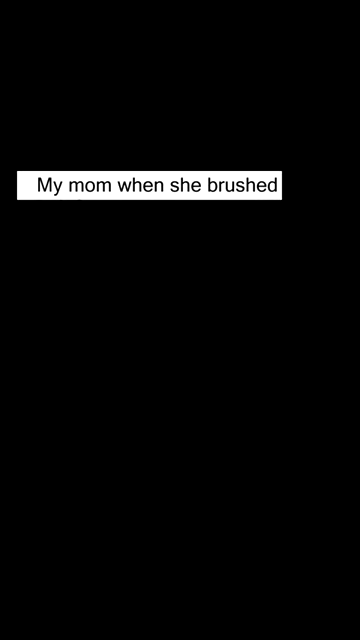
pyautogui.write('my hair for school')
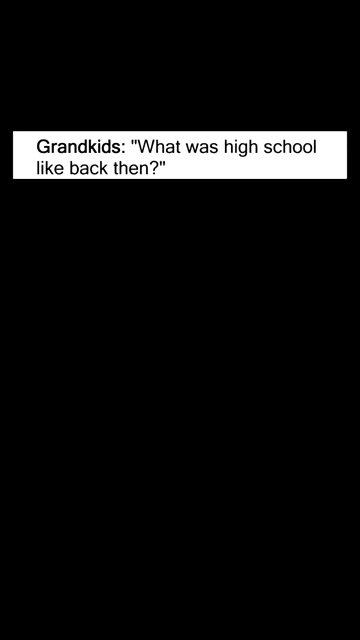
pyautogui.write('Grandparents:')
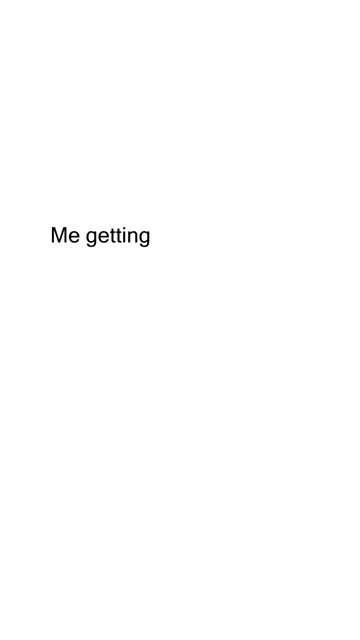
pyautogui.write('70% in school')
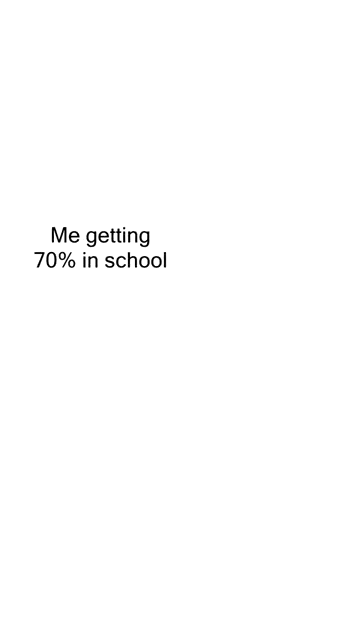